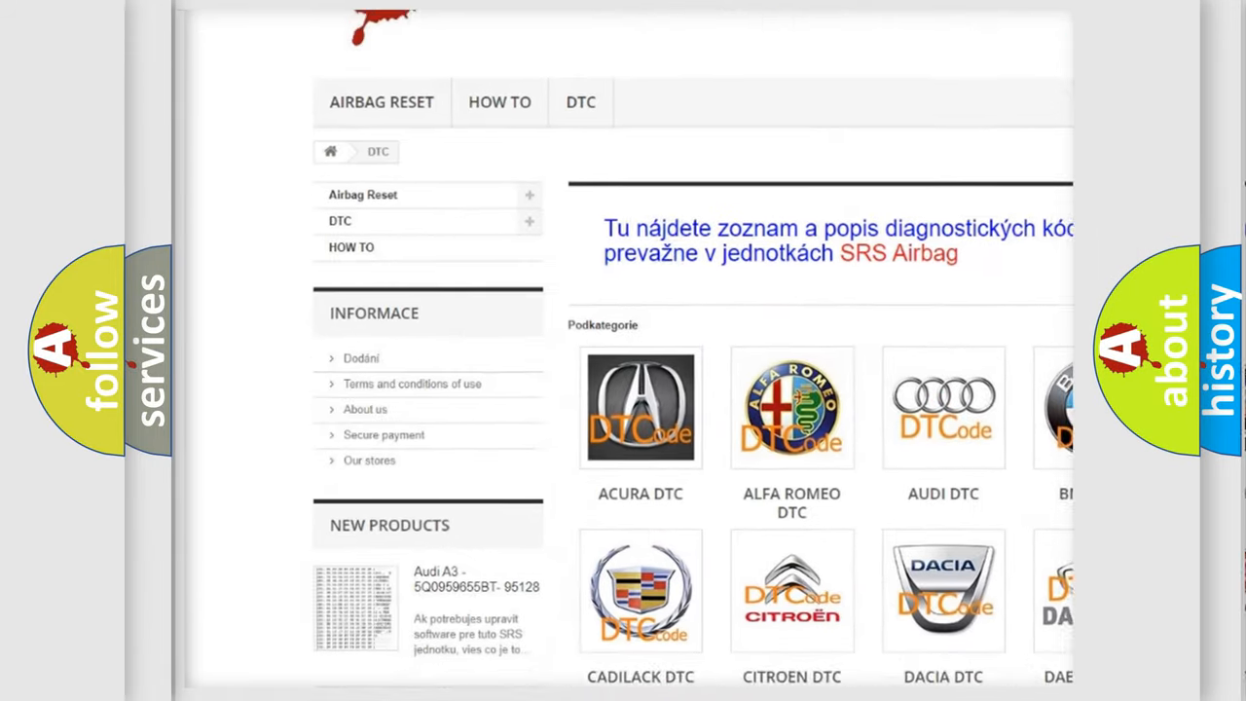
scroll("down", 3)
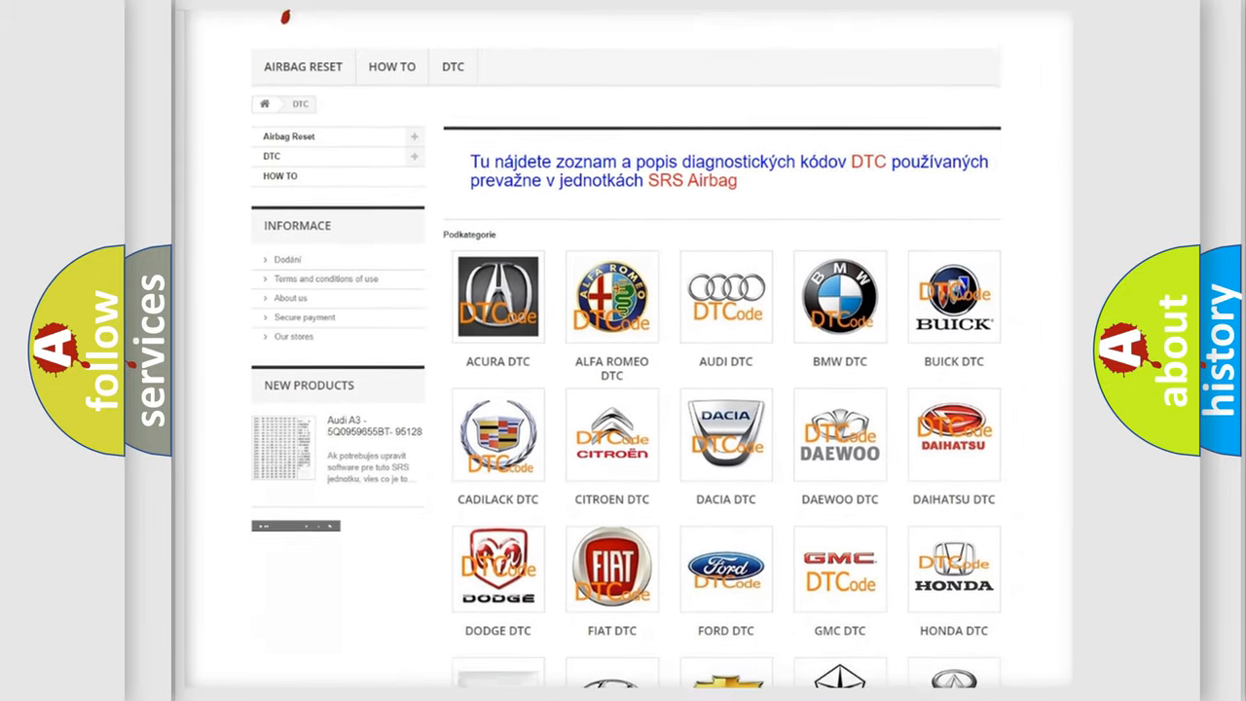
scroll("down", 3)
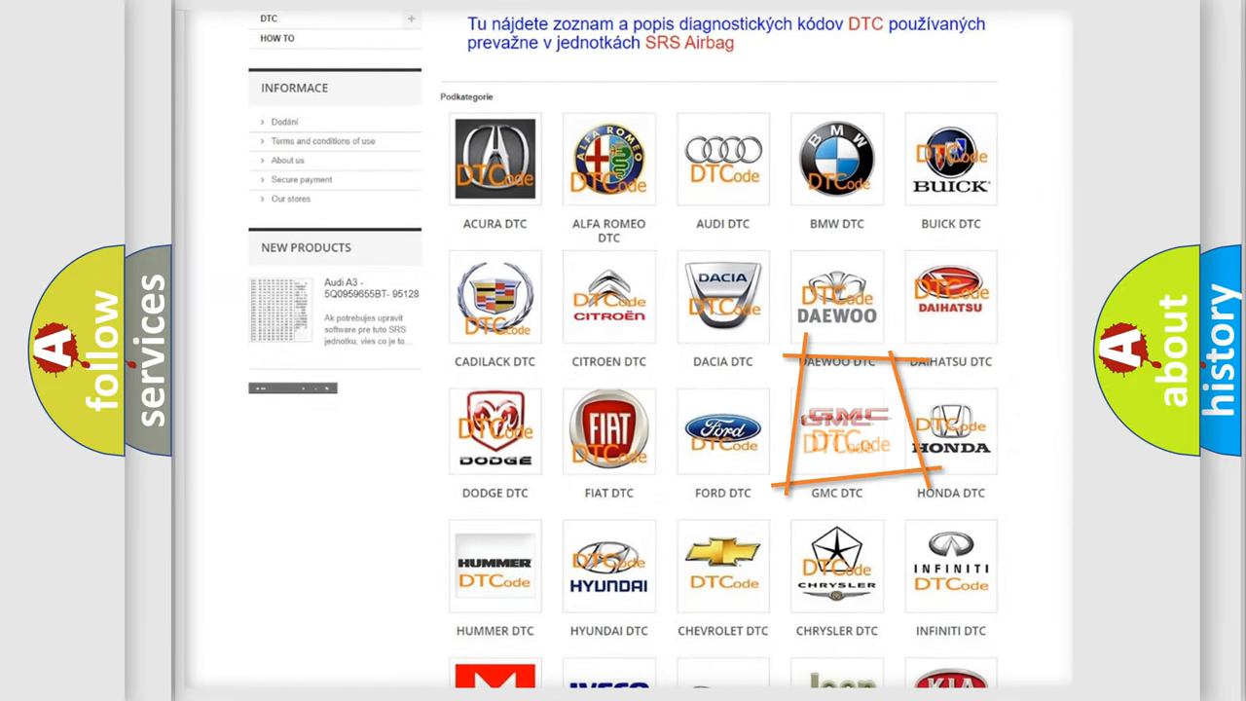